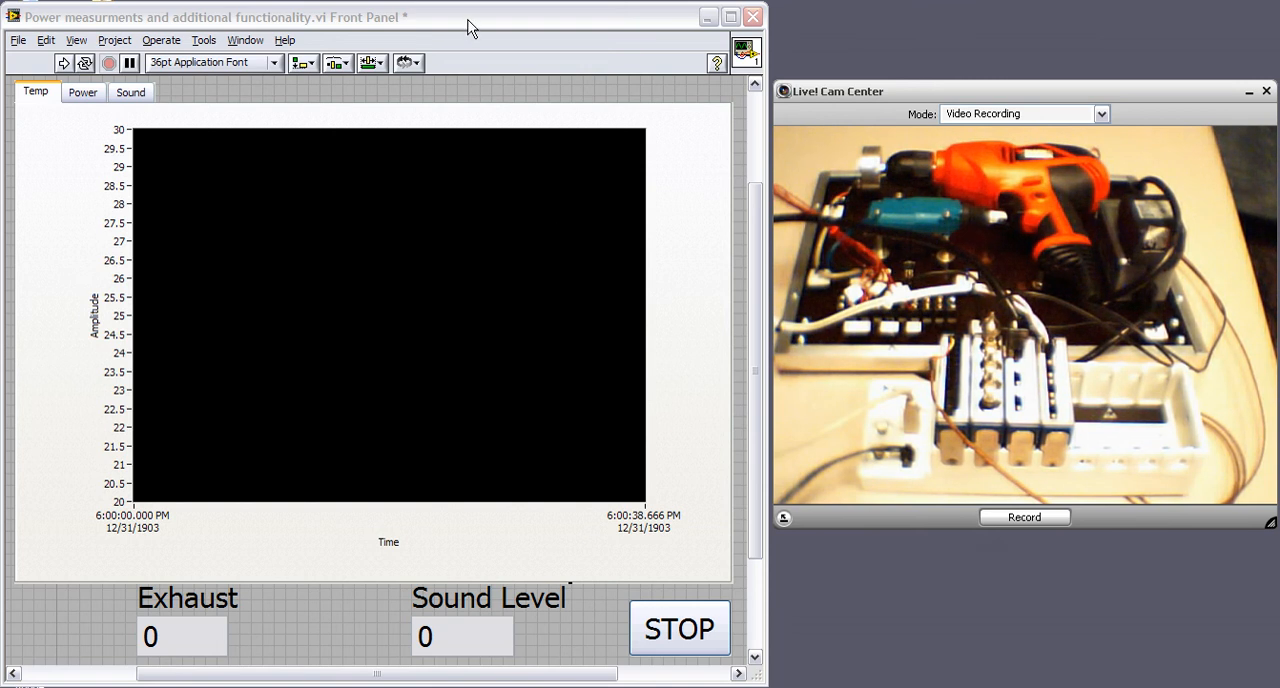
- Run the VI so live temperature, exhaust and sound level readouts appear, then view the power page
left_click(388, 315)
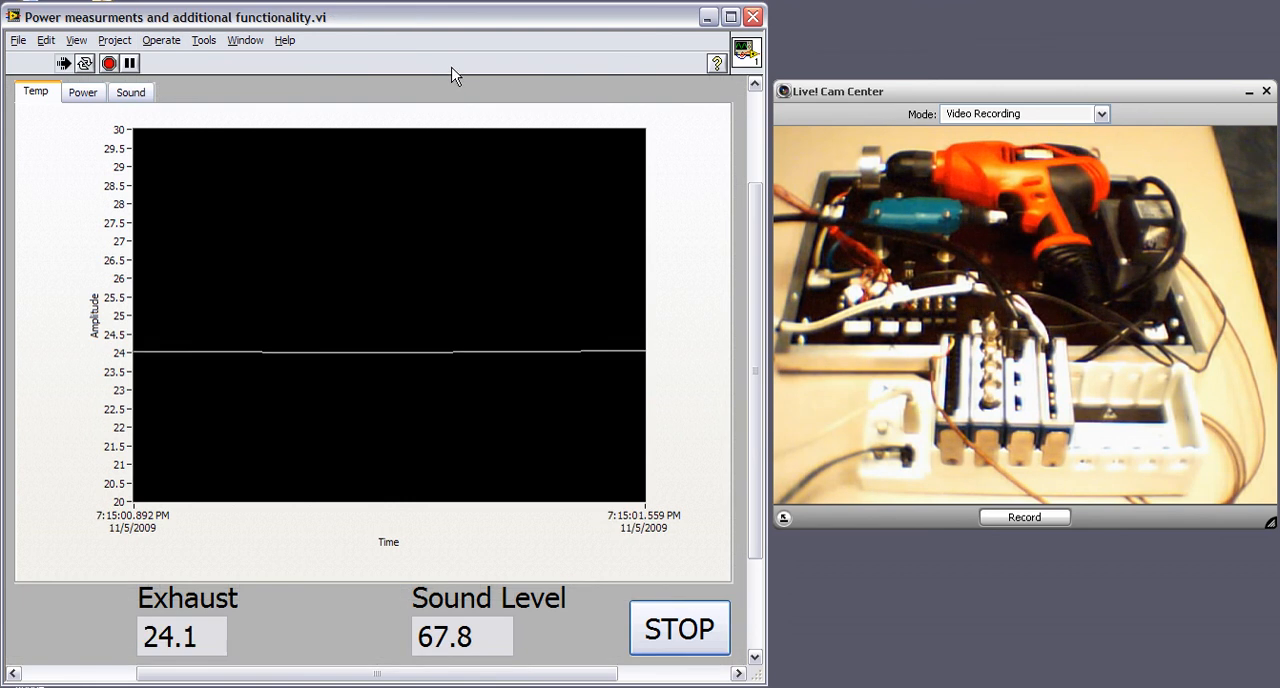
mouse_move(62, 197)
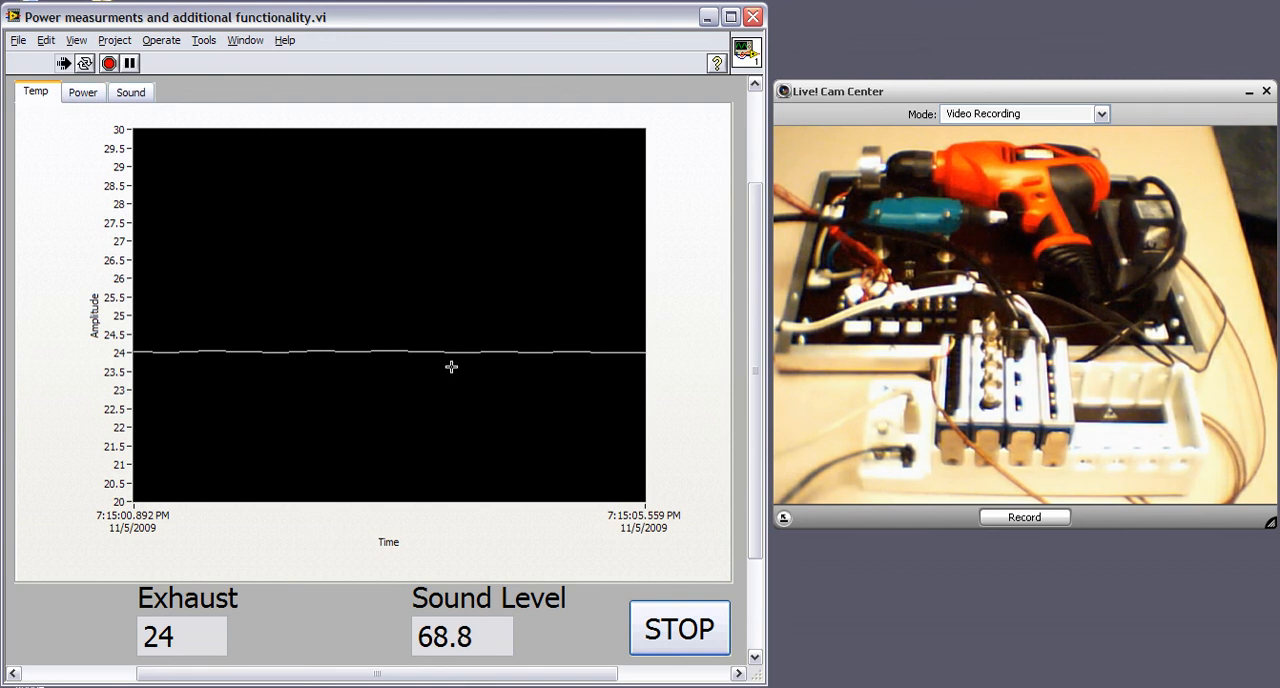
mouse_move(578, 430)
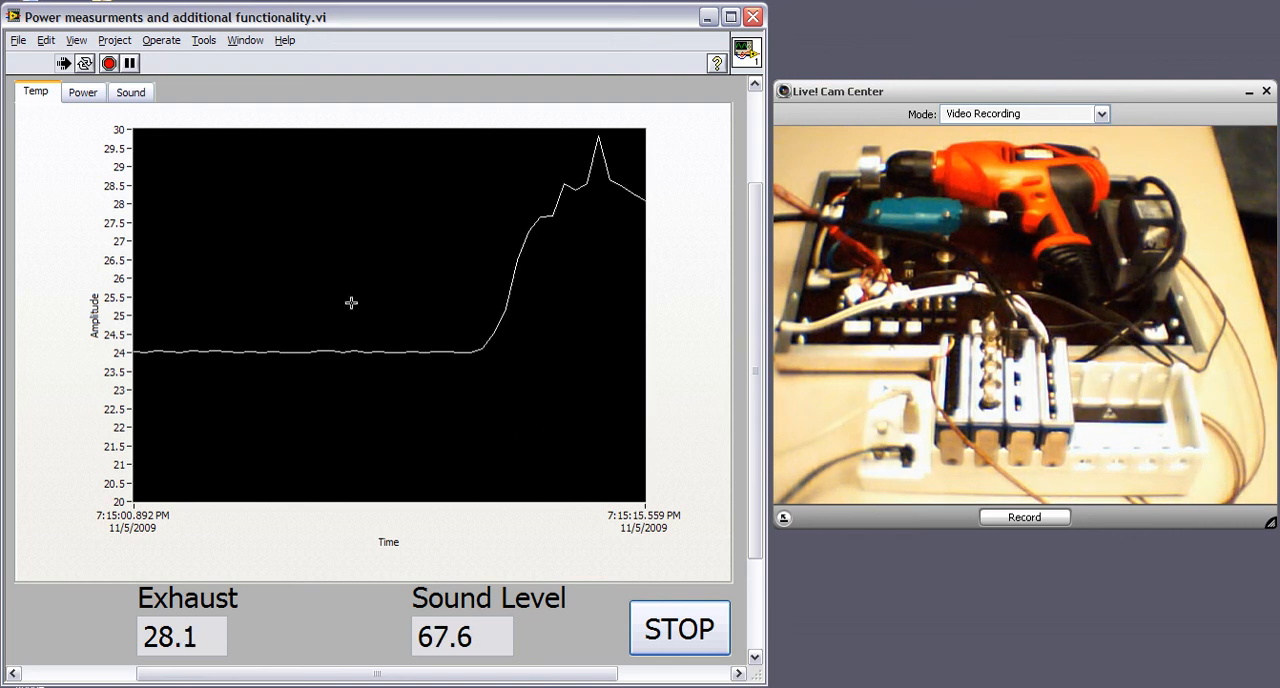
left_click(81, 91)
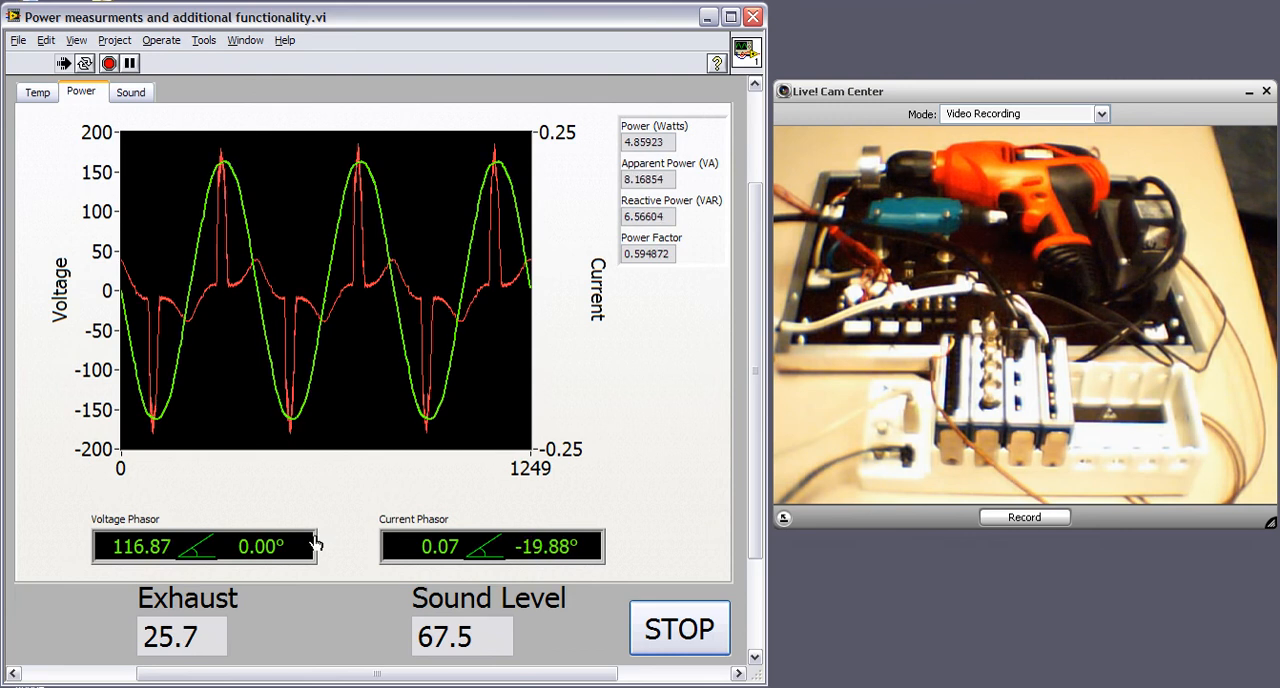
- Show the sound page with the live sound waveform, band power spectrum and loudness value
left_click(129, 91)
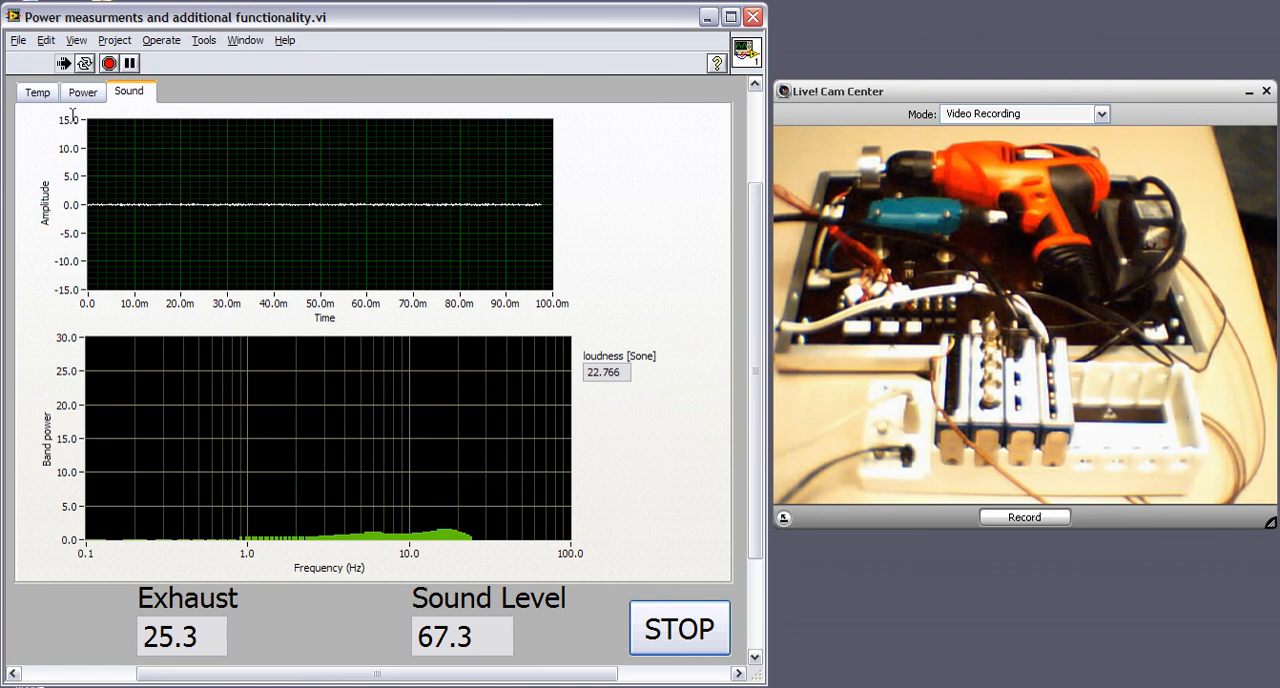
mouse_move(620, 225)
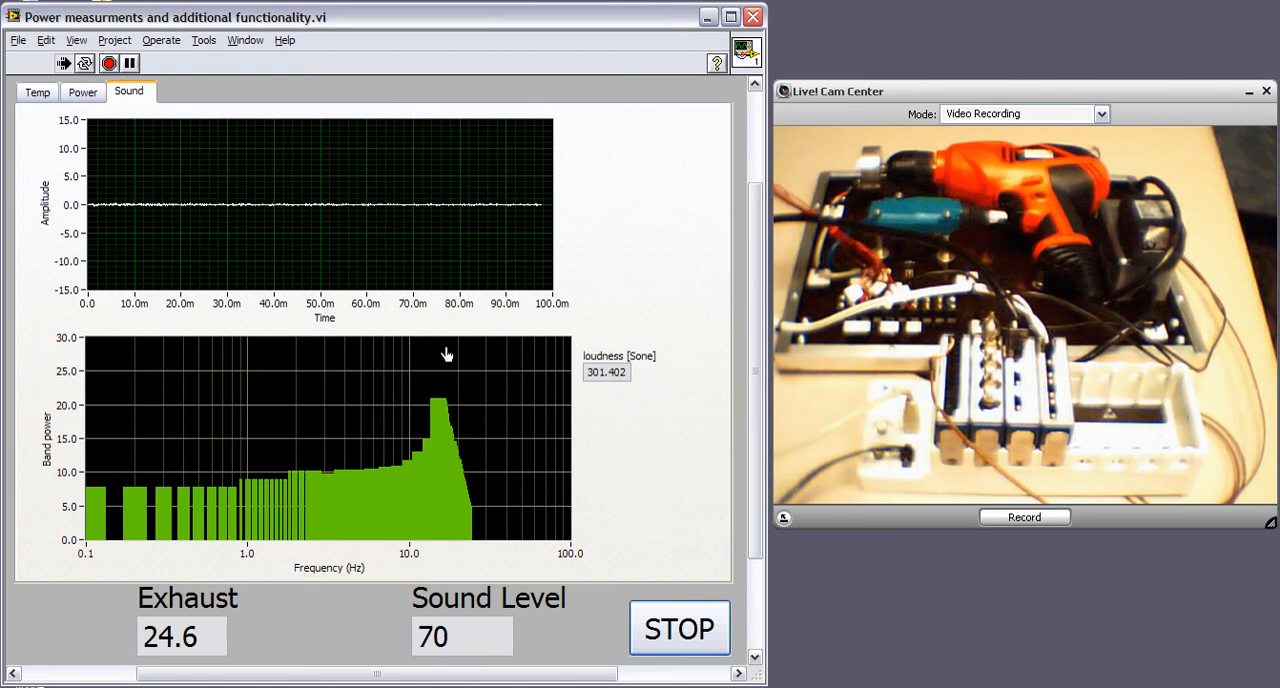
- Briefly revisit Power, then return to the Temp chart with the exhaust spike cooling toward 24.5 degrees
left_click(81, 91)
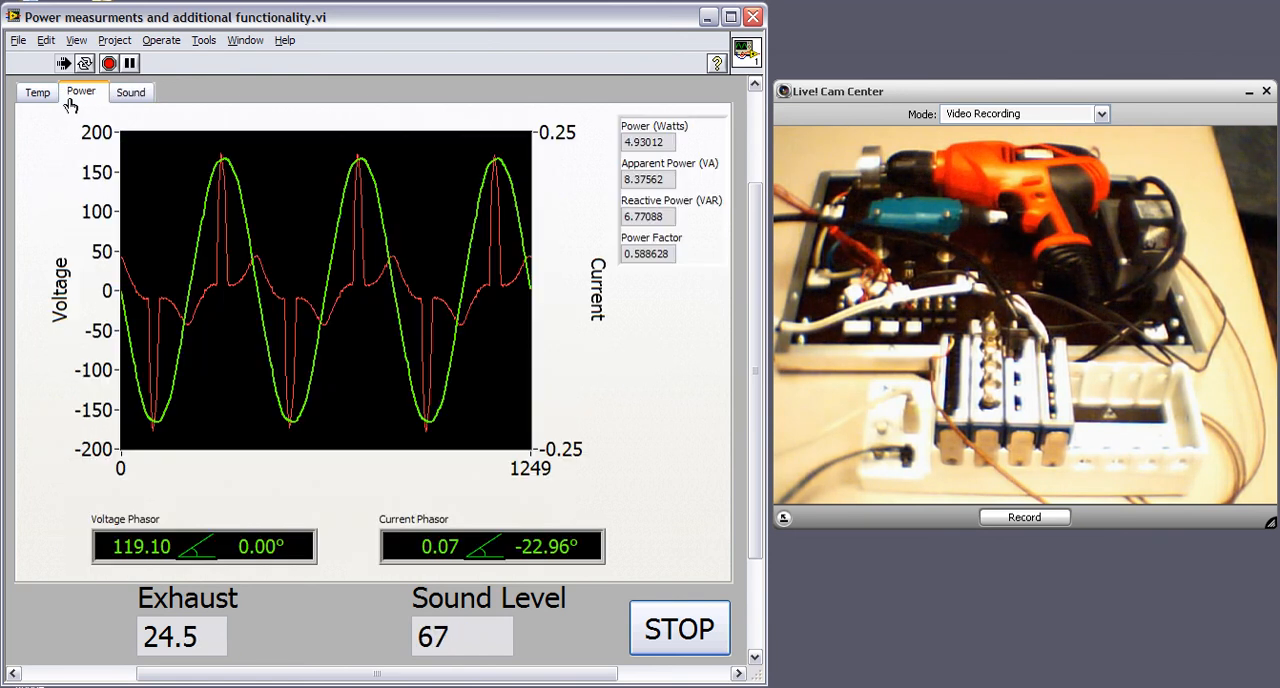
left_click(35, 91)
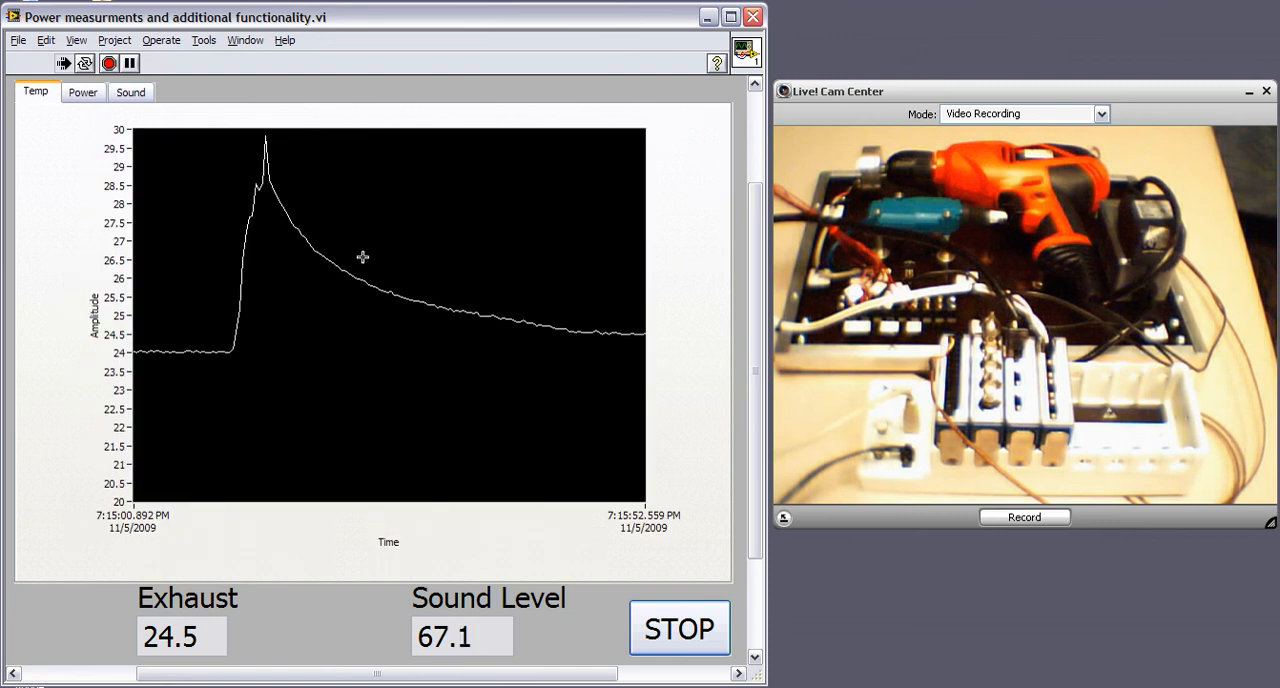
mouse_move(700, 603)
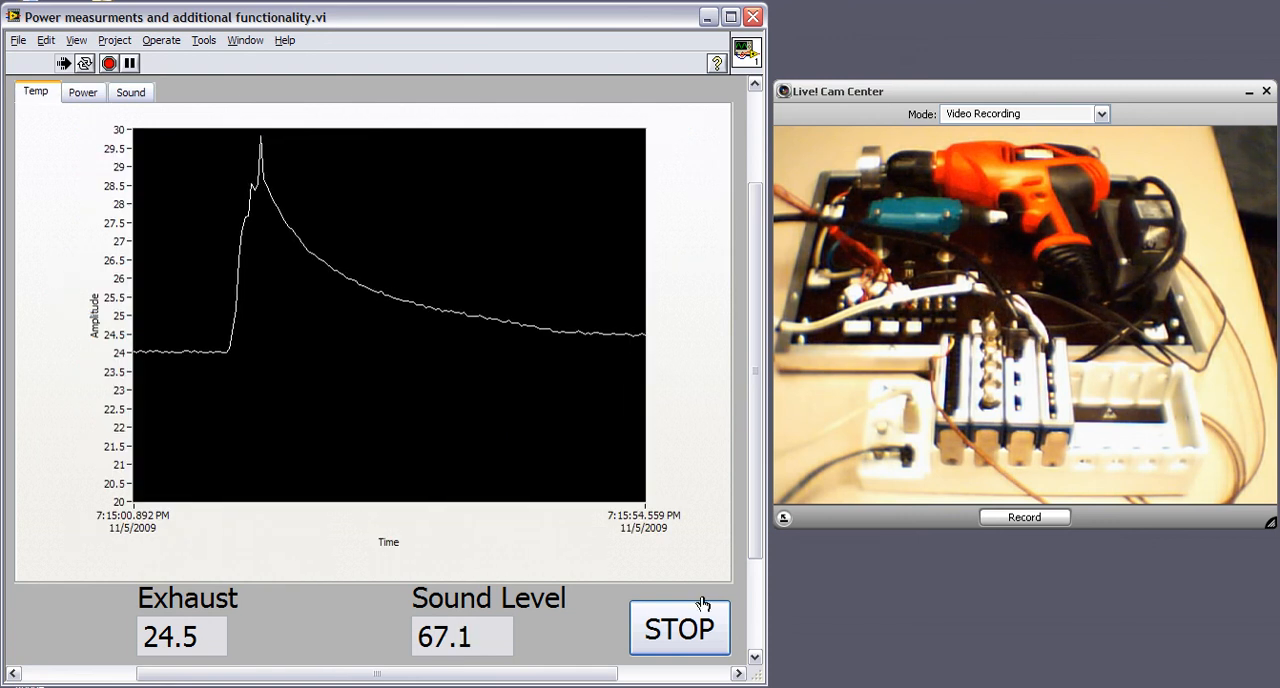